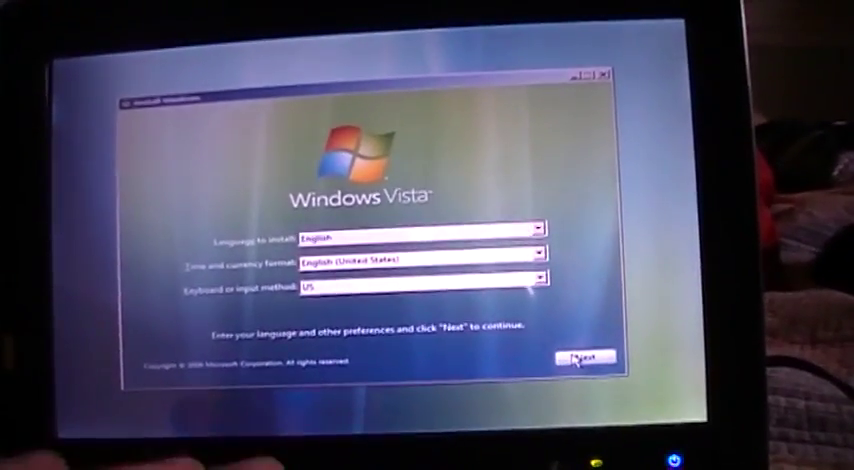
# Keep English language and regional settings and start the Windows Vista installation
pyautogui.click(584, 360)
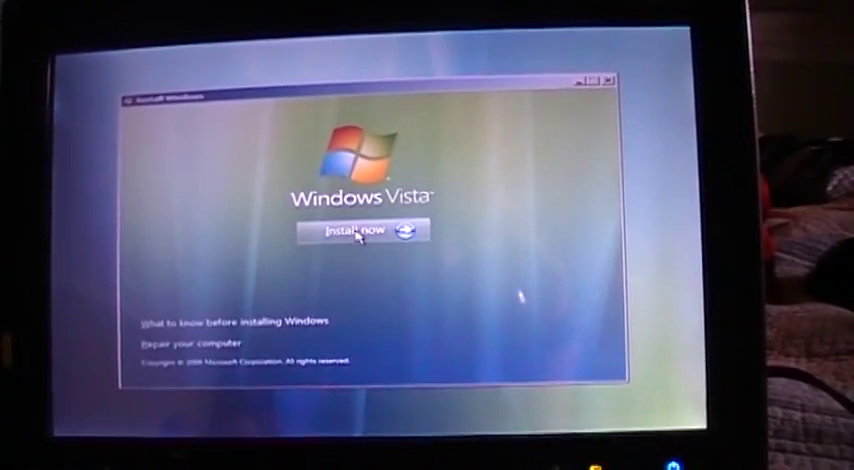
pyautogui.click(360, 232)
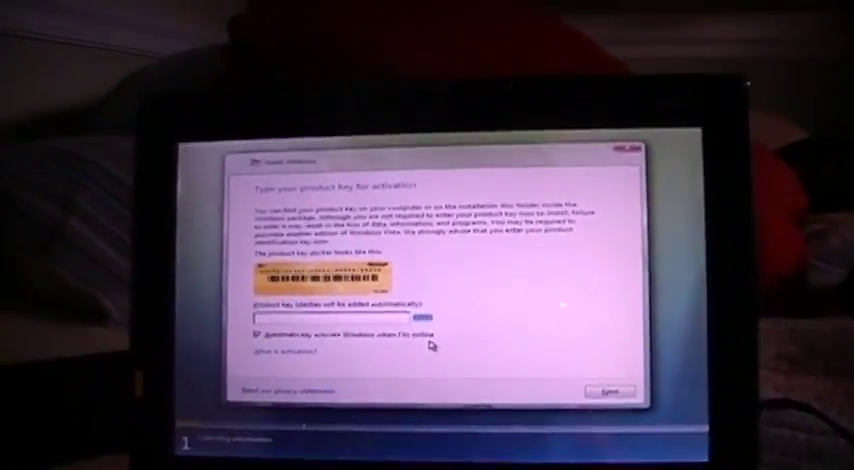
# Continue past the product key page without entering a key, reaching the license terms
pyautogui.click(608, 392)
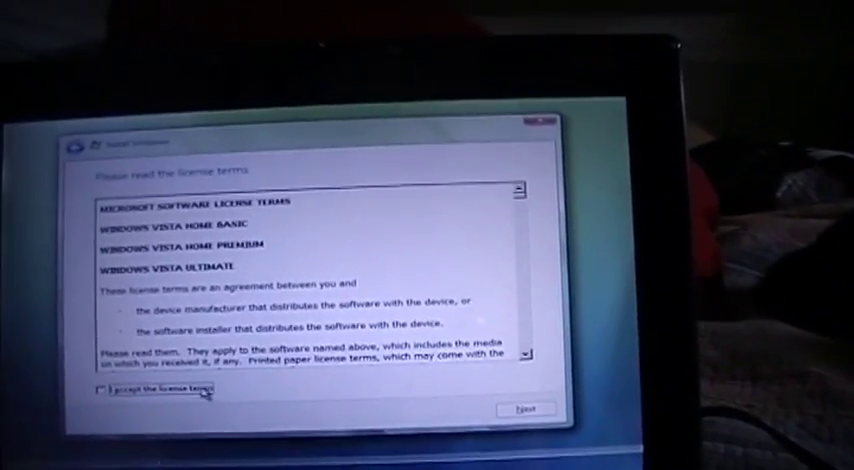
# Accept 'I accept the license terms' and continue to the installation type step
pyautogui.click(100, 390)
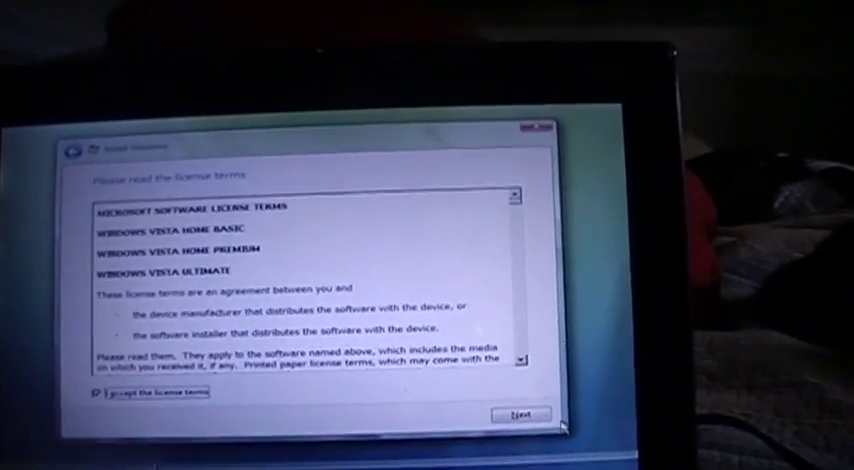
pyautogui.click(518, 412)
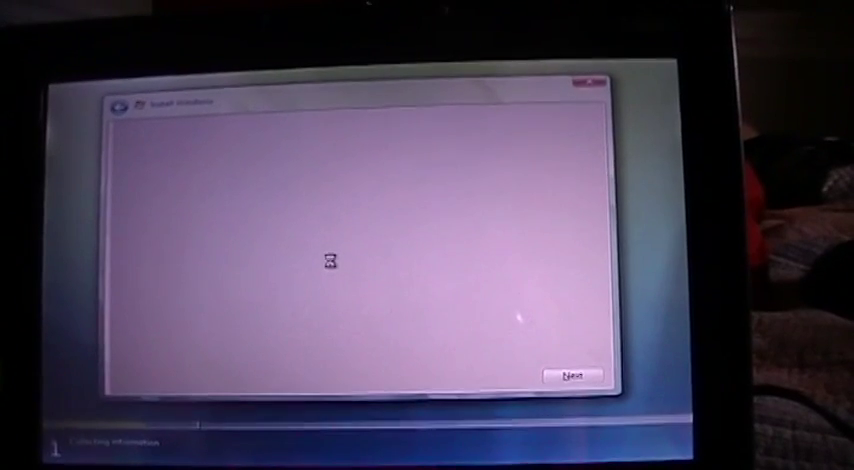
# Select Disk 0 Partition 1 (55.8 GB primary), review drive options and install Windows there
pyautogui.click(568, 374)
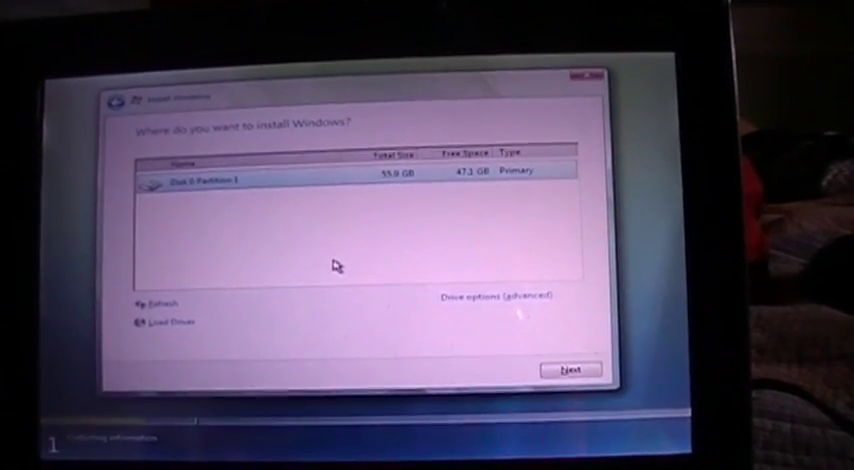
pyautogui.click(498, 300)
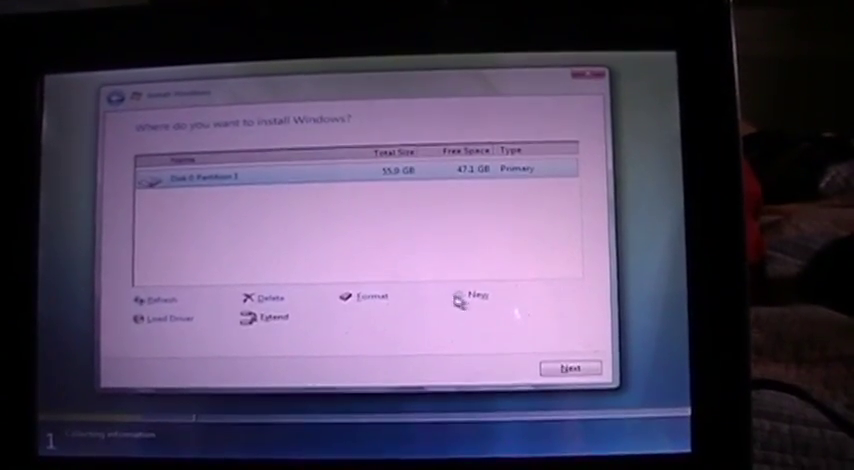
pyautogui.click(368, 296)
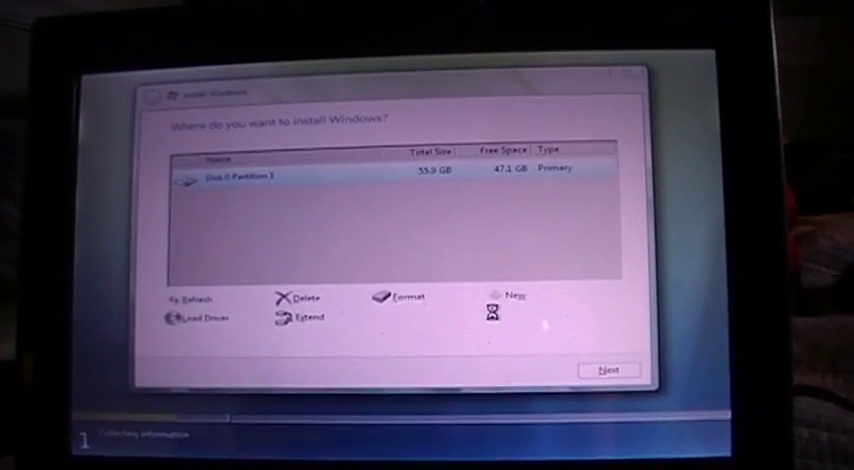
pyautogui.click(400, 296)
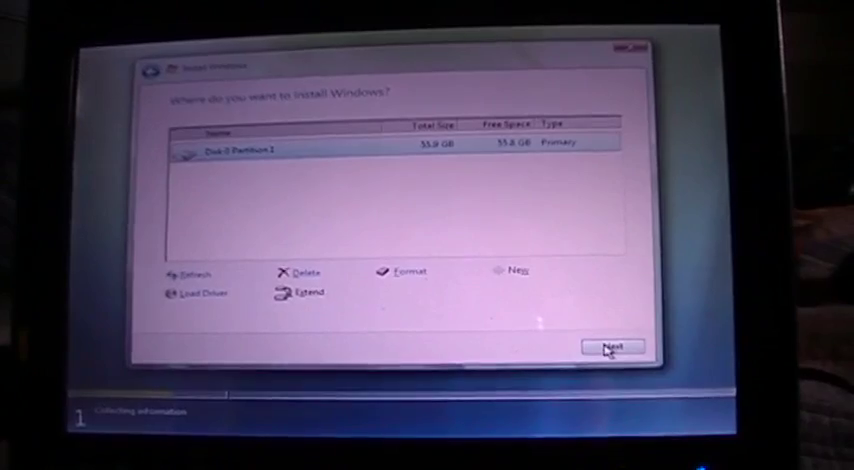
pyautogui.click(612, 346)
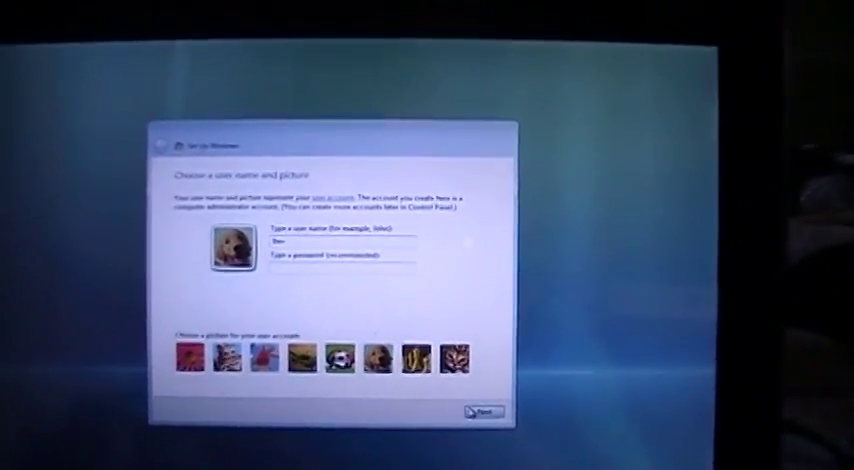
# Confirm the entered user name and chosen picture for the new account
pyautogui.click(482, 412)
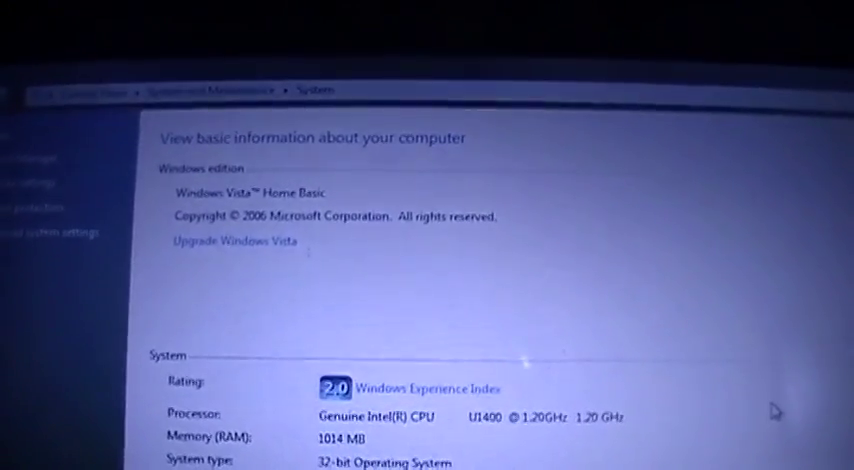
# View the System page showing Vista Home Basic, 2.0 rating, 1014 MB memory and its Experience Index
pyautogui.scroll(-3)
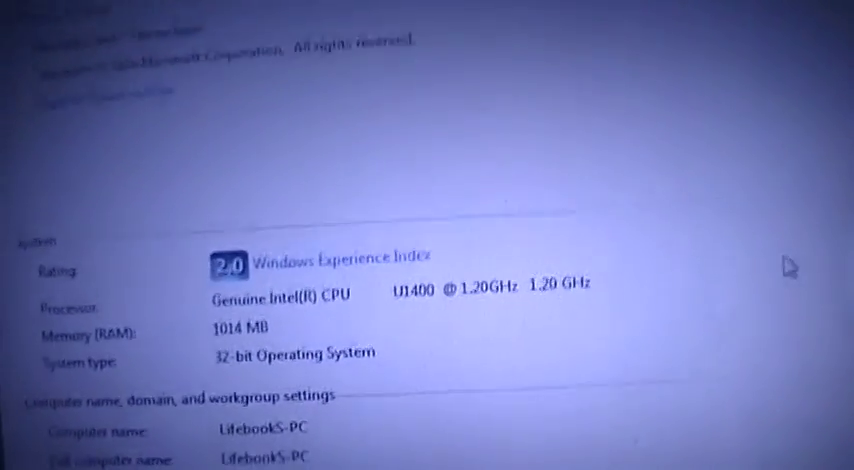
pyautogui.scroll(-3)
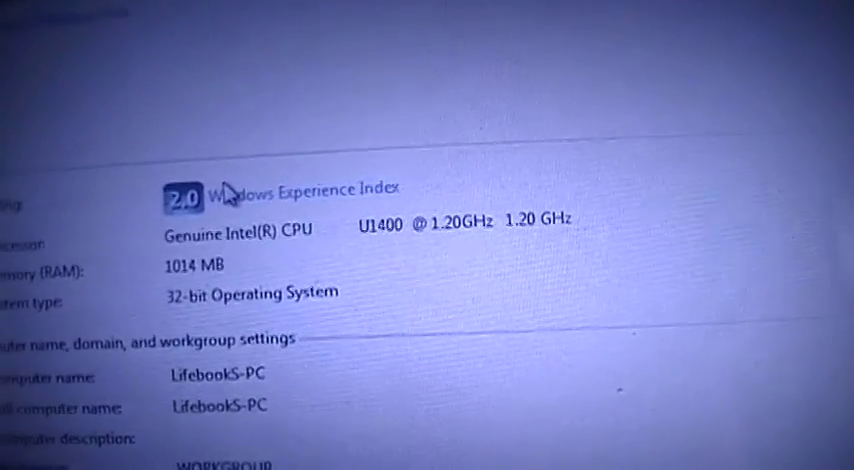
pyautogui.click(196, 190)
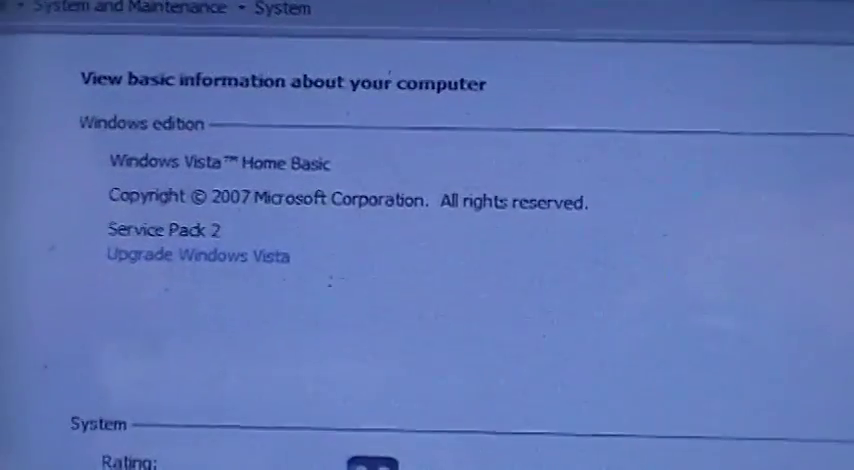
# Scroll the System page to the Service Pack 2 entry for Windows Vista Home Basic
pyautogui.scroll(-3)
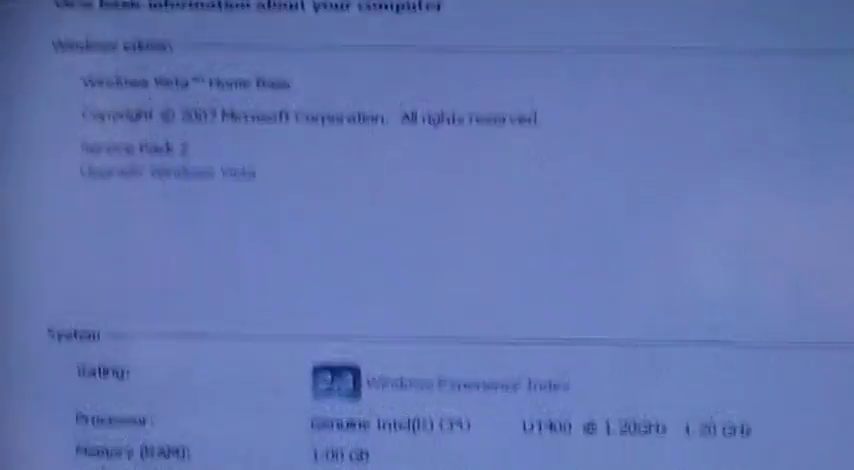
pyautogui.scroll(-3)
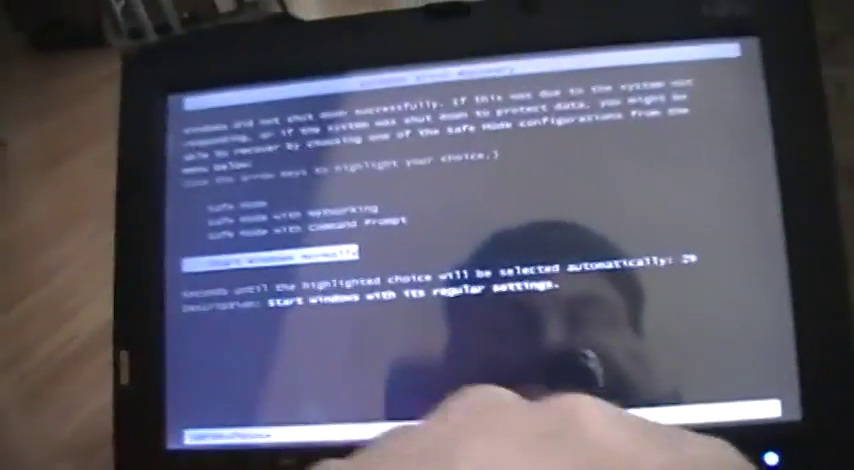
# Choose 'Start Windows Normally' in Windows Error Recovery to boot Vista
pyautogui.press('Enter')
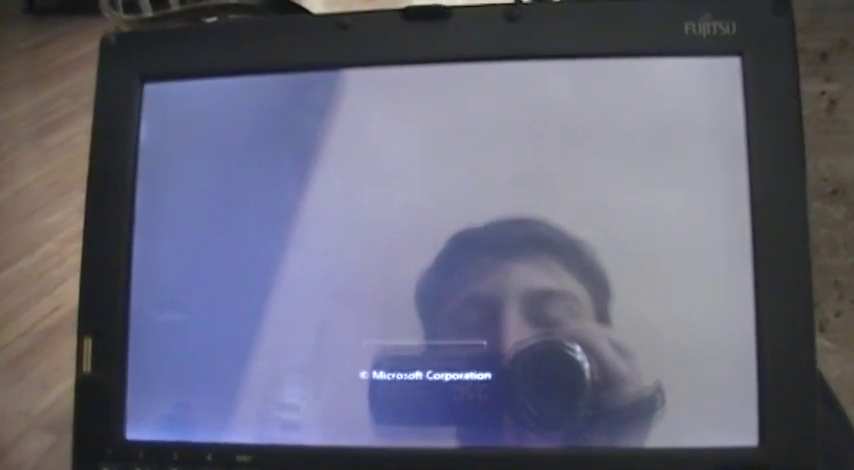